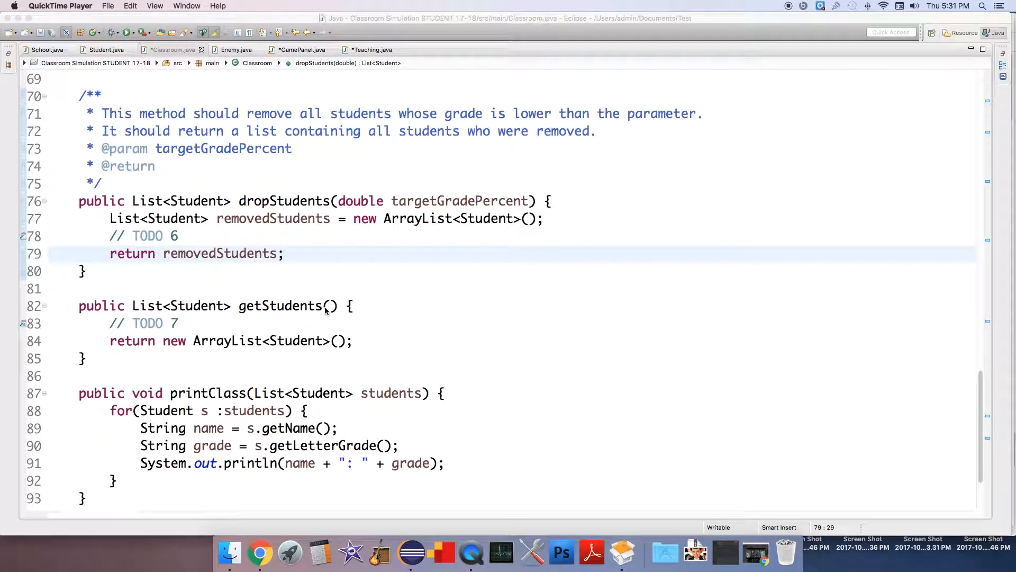
pyautogui.moveTo(180, 284)
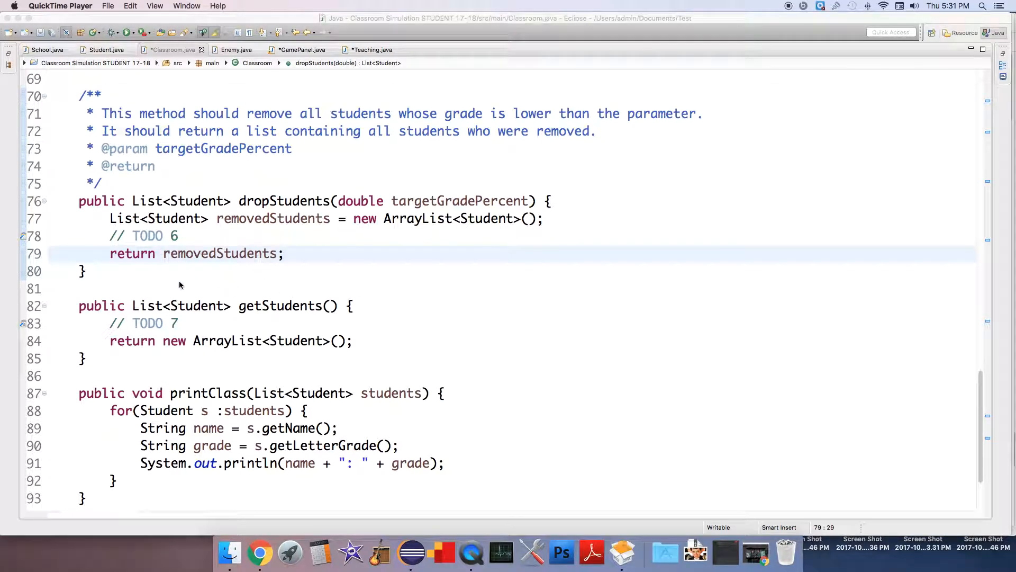
# Step: Above the return line, declare int i = 0 and open while(i < students.size())
pyautogui.click(183, 236)
pyautogui.write('i')
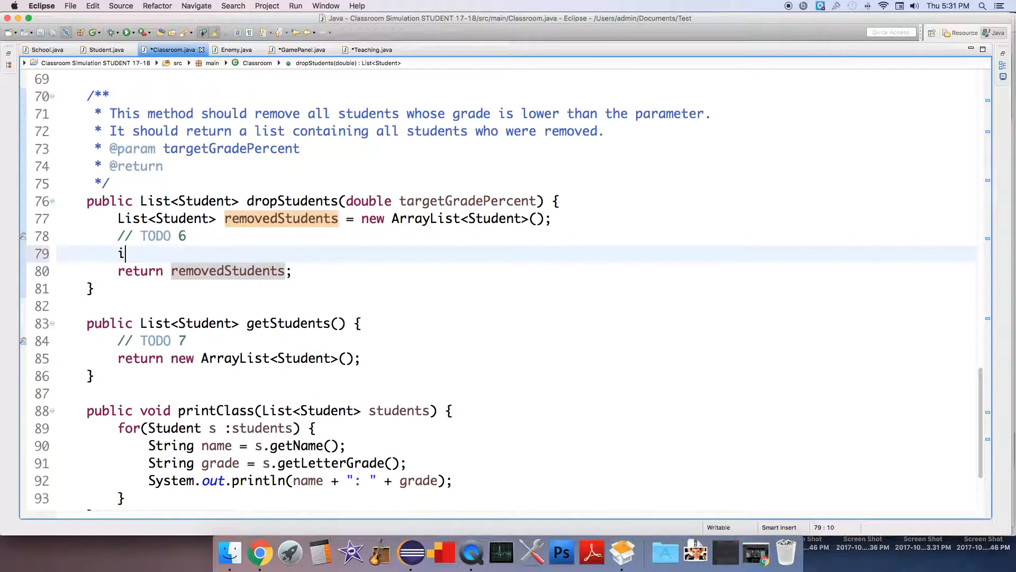
pyautogui.write('nt')
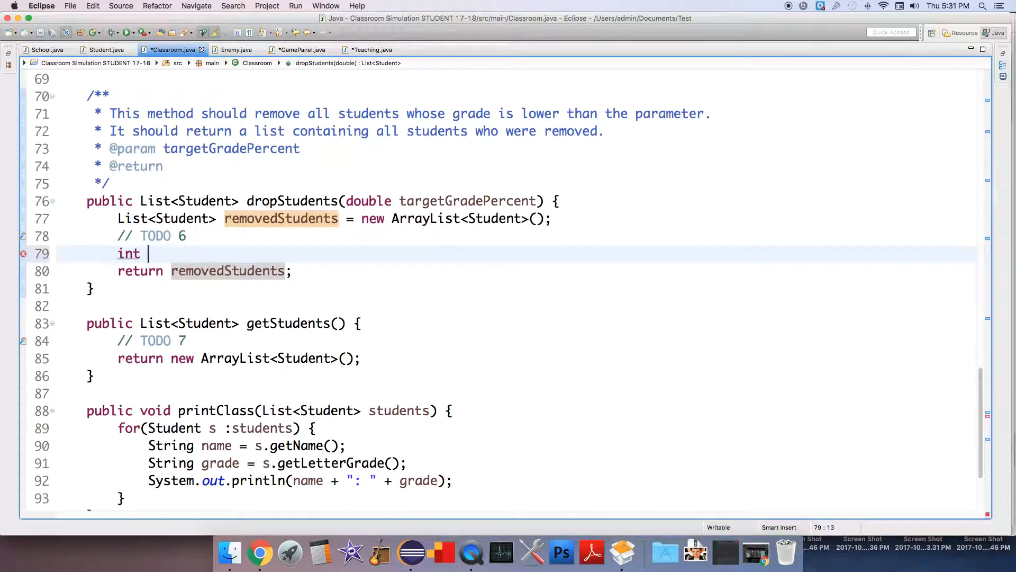
pyautogui.write('i')
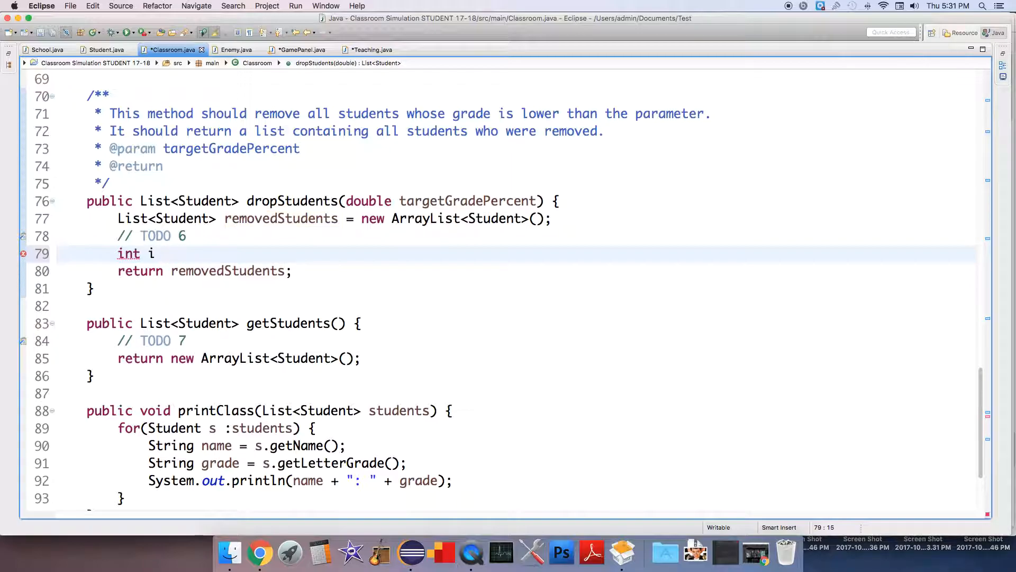
pyautogui.write('= 0;')
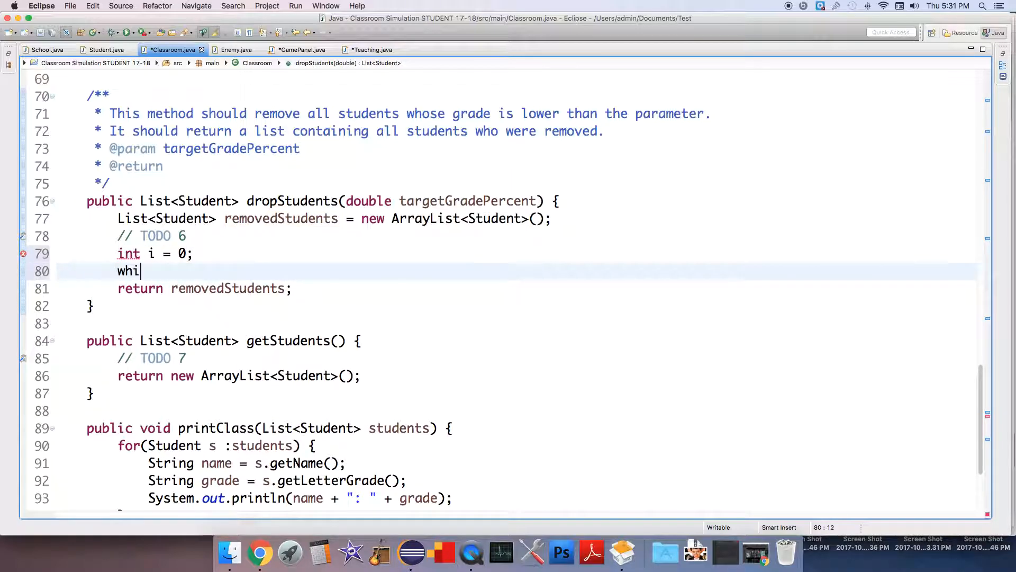
pyautogui.write('le(i )')
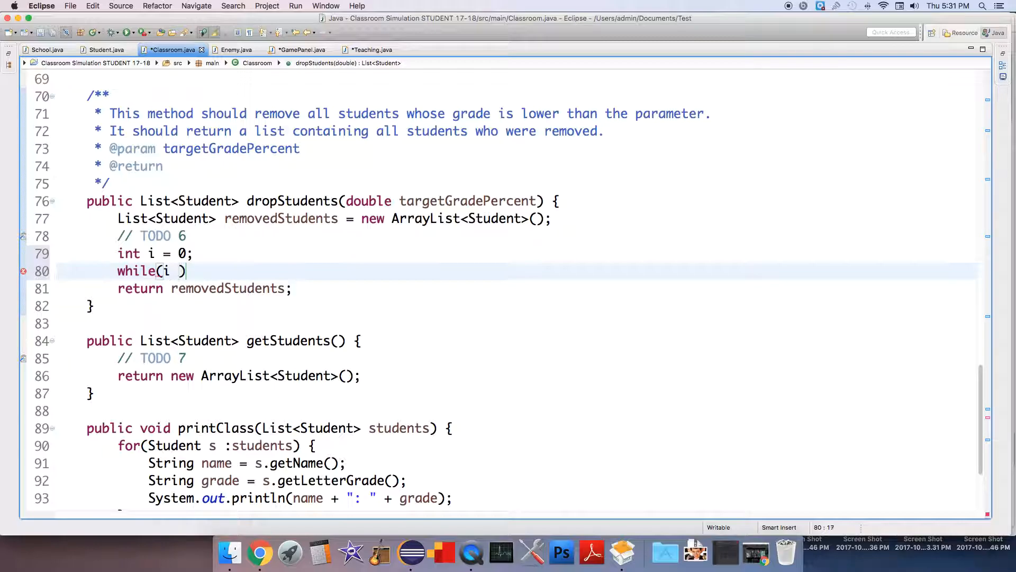
pyautogui.write('< students.size(')
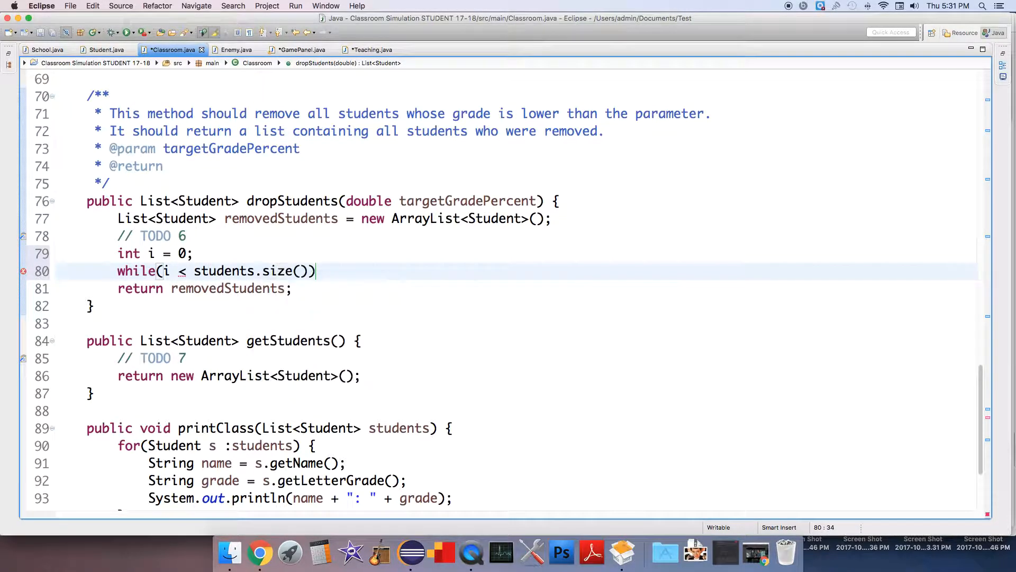
pyautogui.write('{')
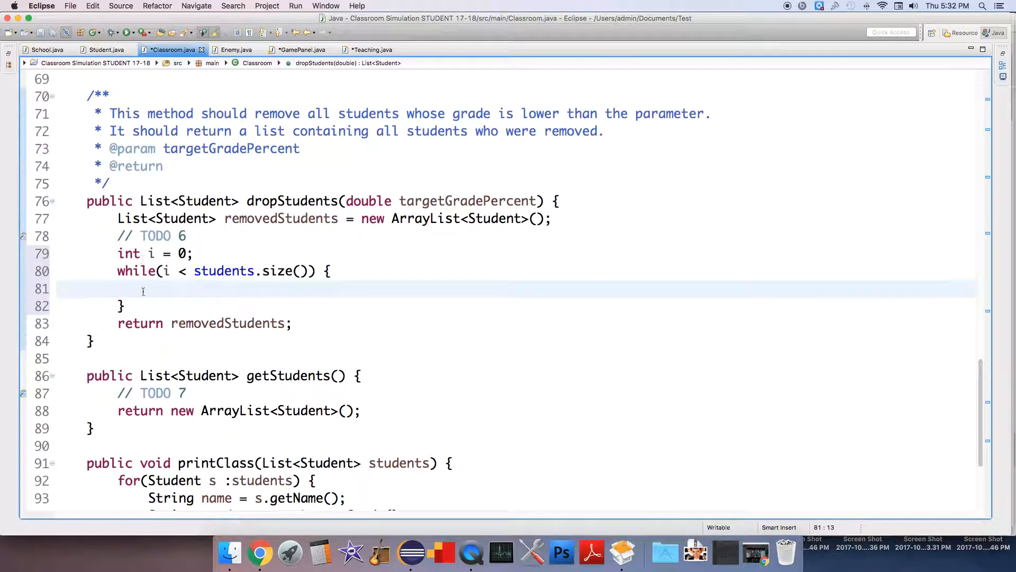
pyautogui.moveTo(415, 258)
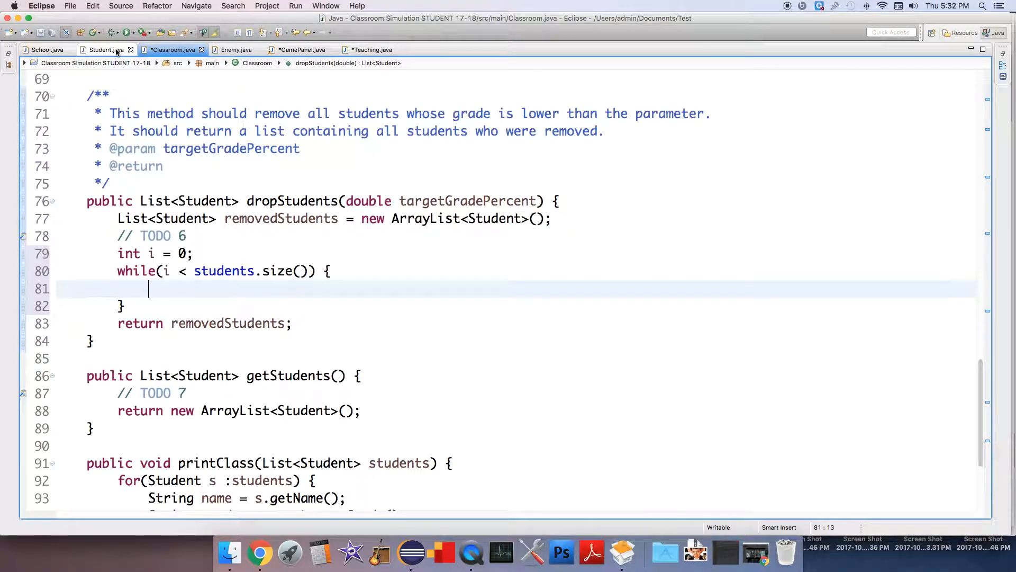
pyautogui.click(104, 49)
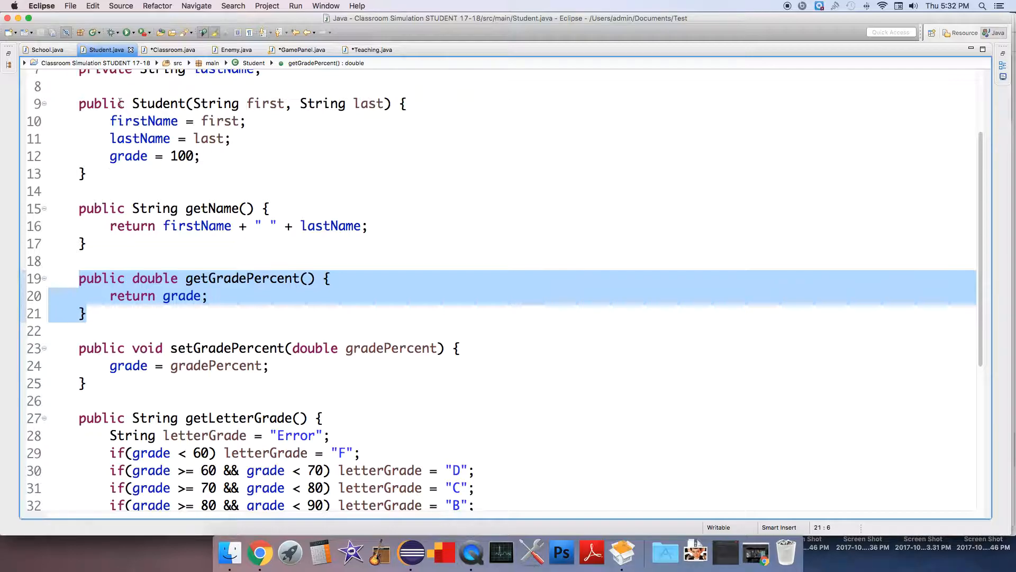
pyautogui.click(172, 49)
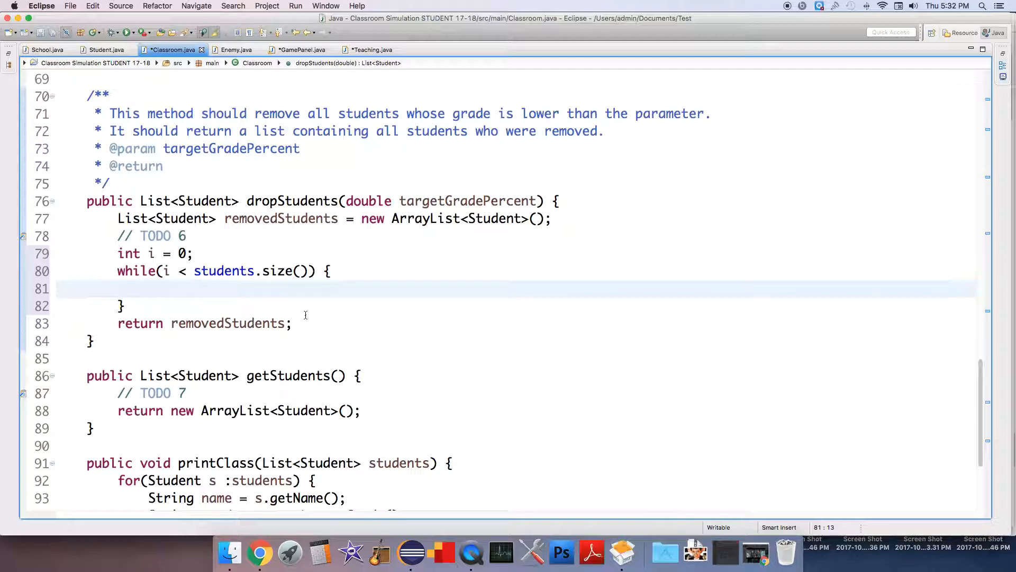
# Step: Inside the loop, open if(targetGradePercent >= students.get(i).getGradePercent())
pyautogui.write('if9targ')
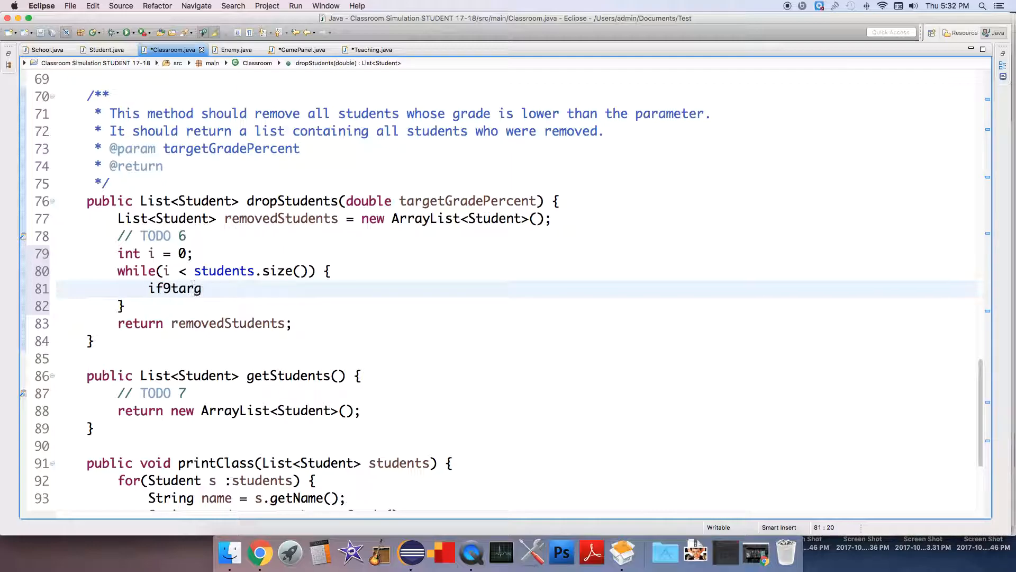
pyautogui.write('etGrade')
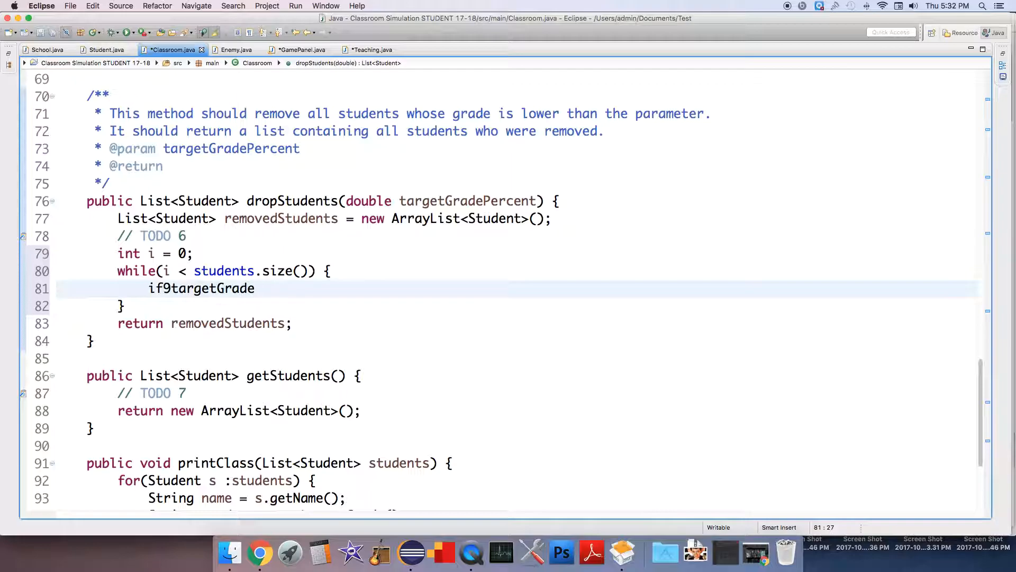
pyautogui.write('Percent')
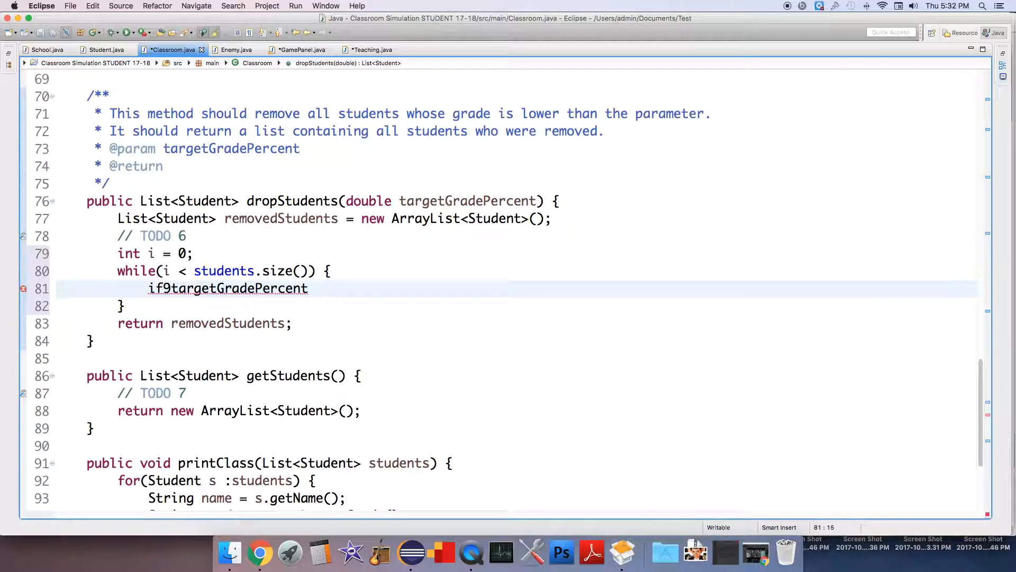
pyautogui.write('(')
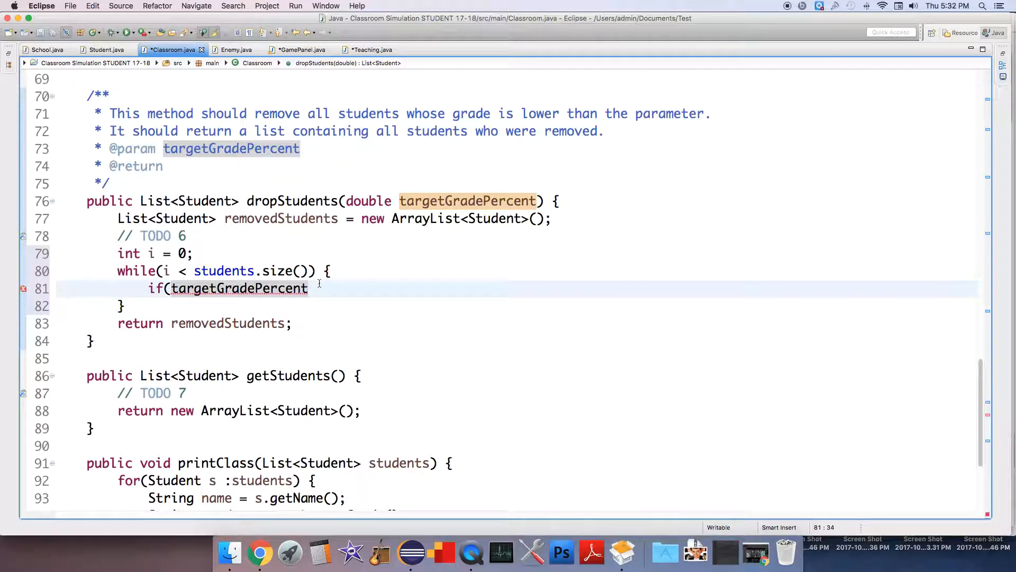
pyautogui.write('>=')
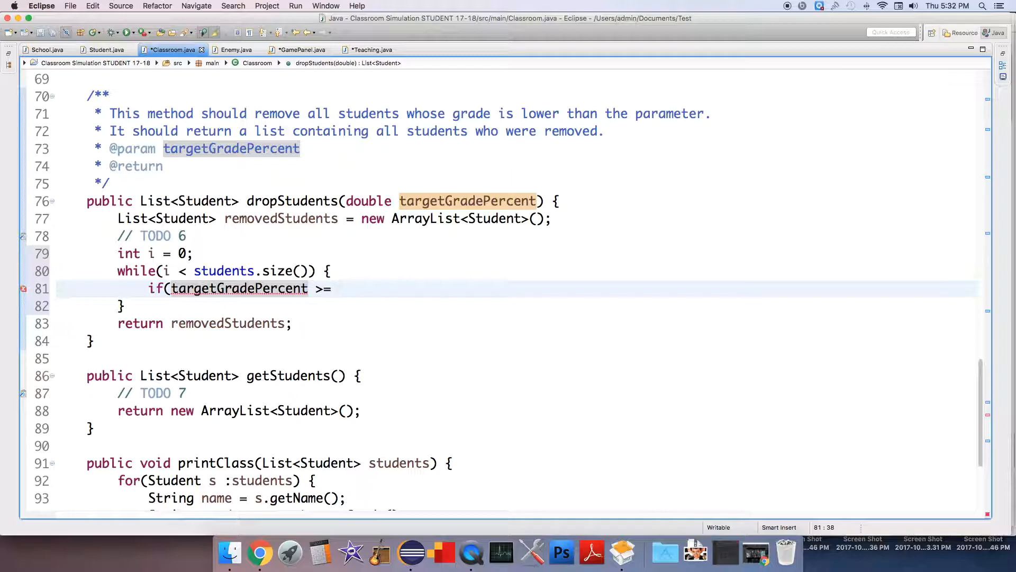
pyautogui.write('students.get(i')
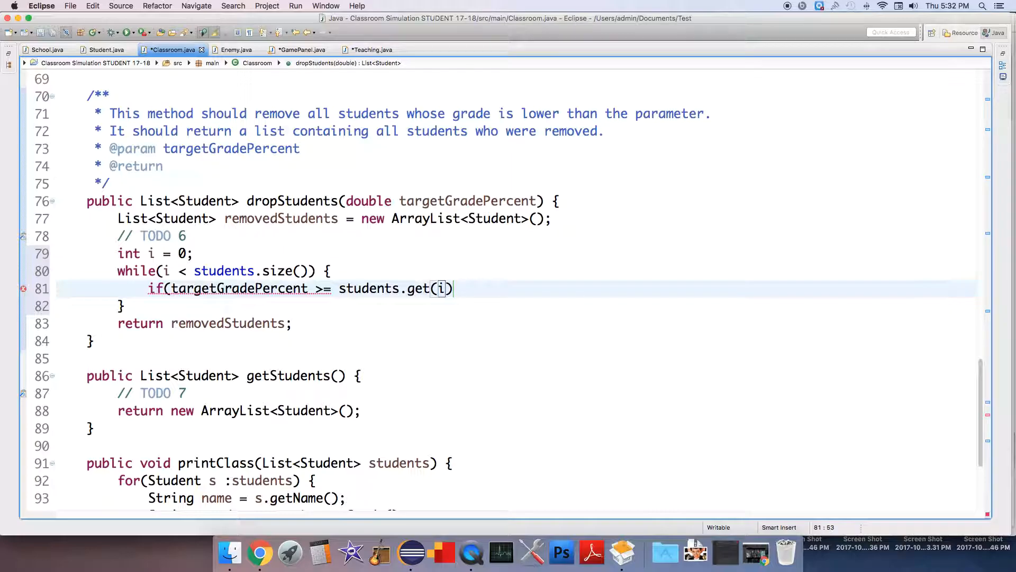
pyautogui.write('.getGradePercent()')
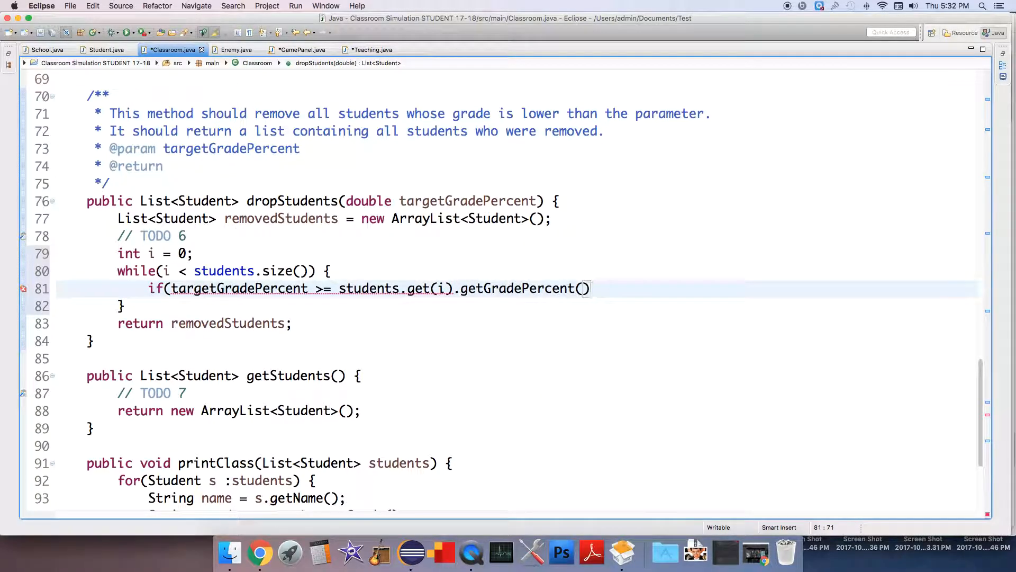
pyautogui.write('{')
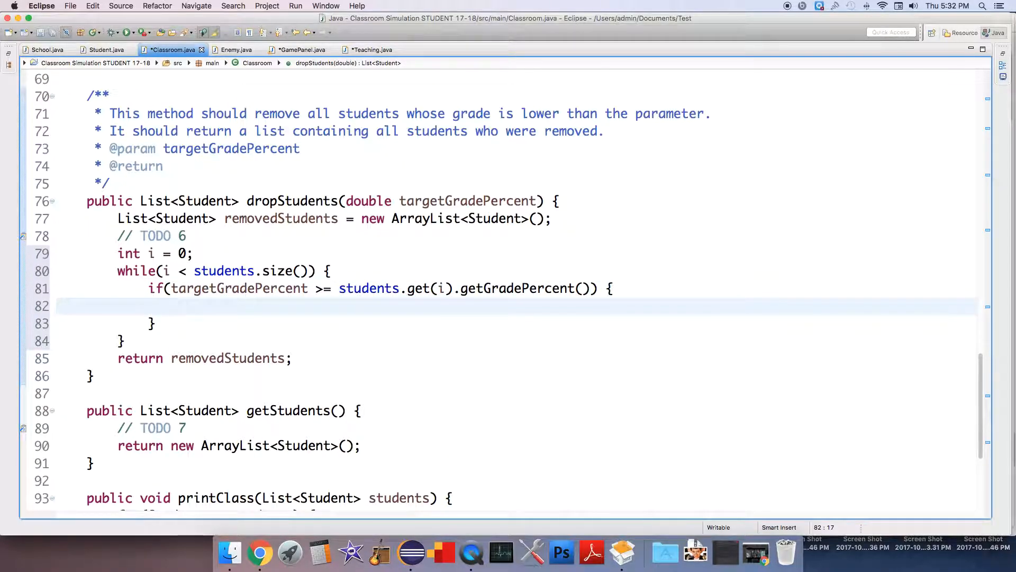
# Step: Fill the if with removedStudents.add(students.remove(i)) and add an else branch doing i++
pyautogui.click(180, 306)
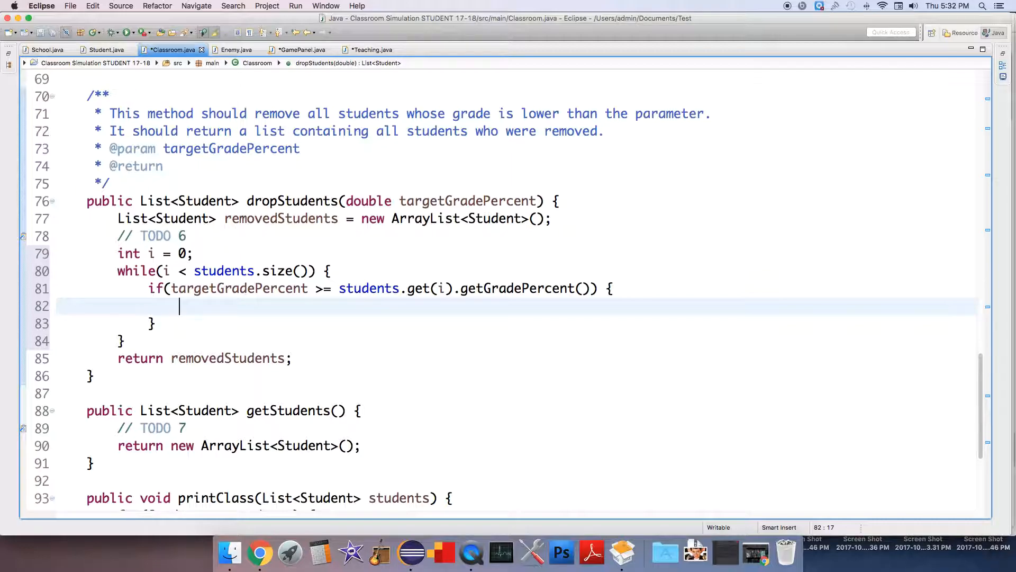
pyautogui.write('removed')
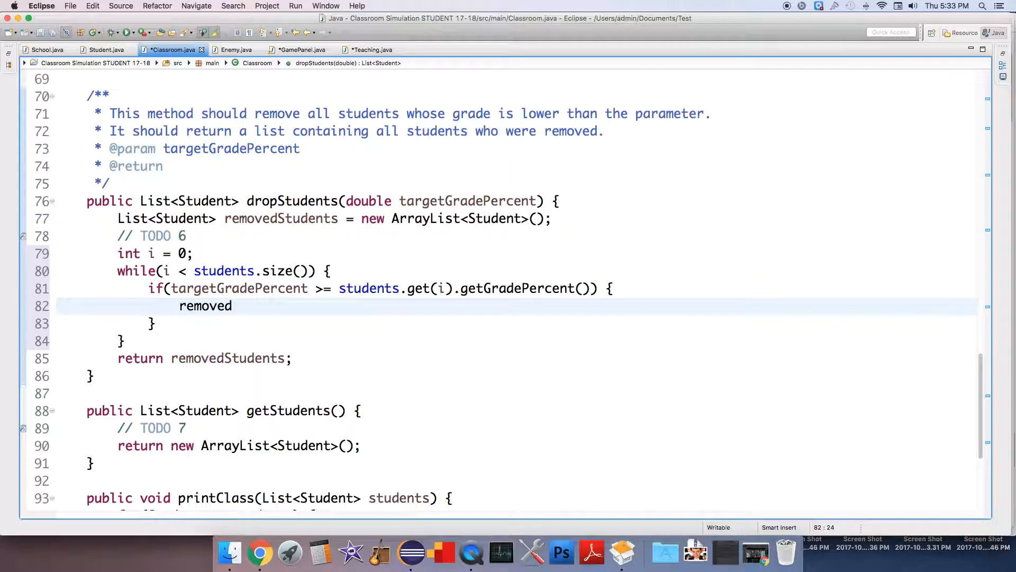
pyautogui.write('Students.')
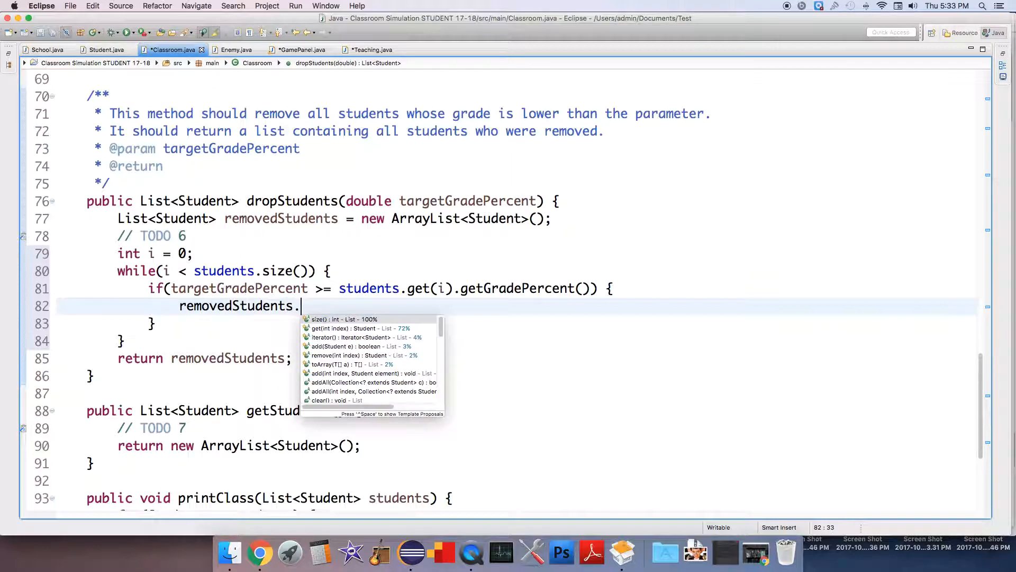
pyautogui.click(353, 346)
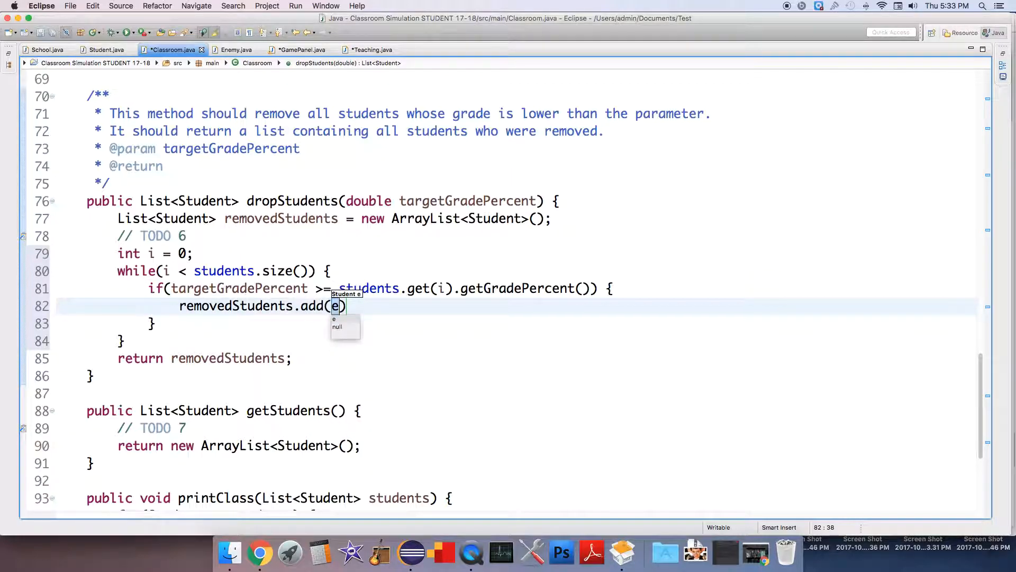
pyautogui.write('students.remove(i')
pyautogui.click(520, 323)
pyautogui.write(' else')
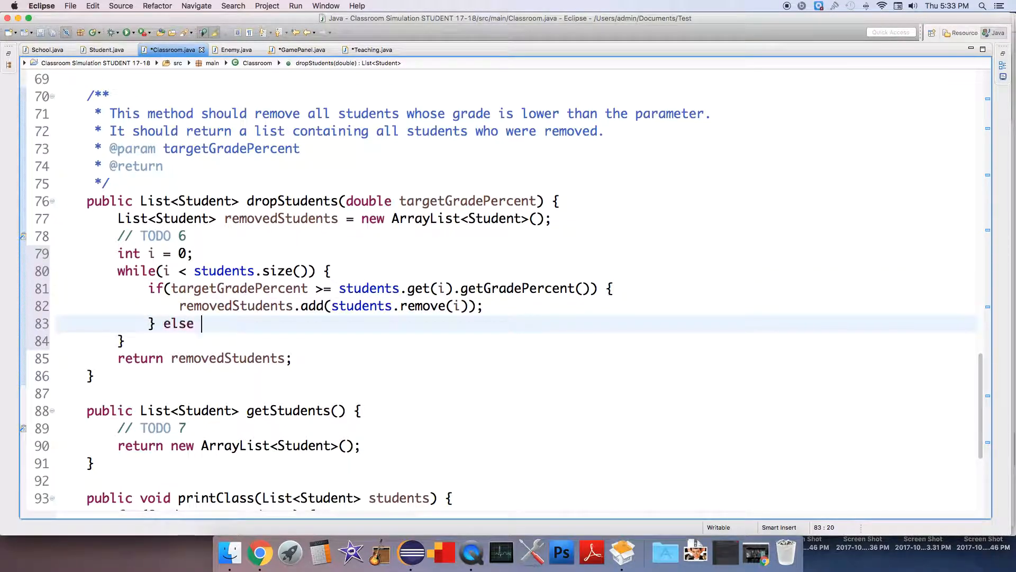
pyautogui.write('{')
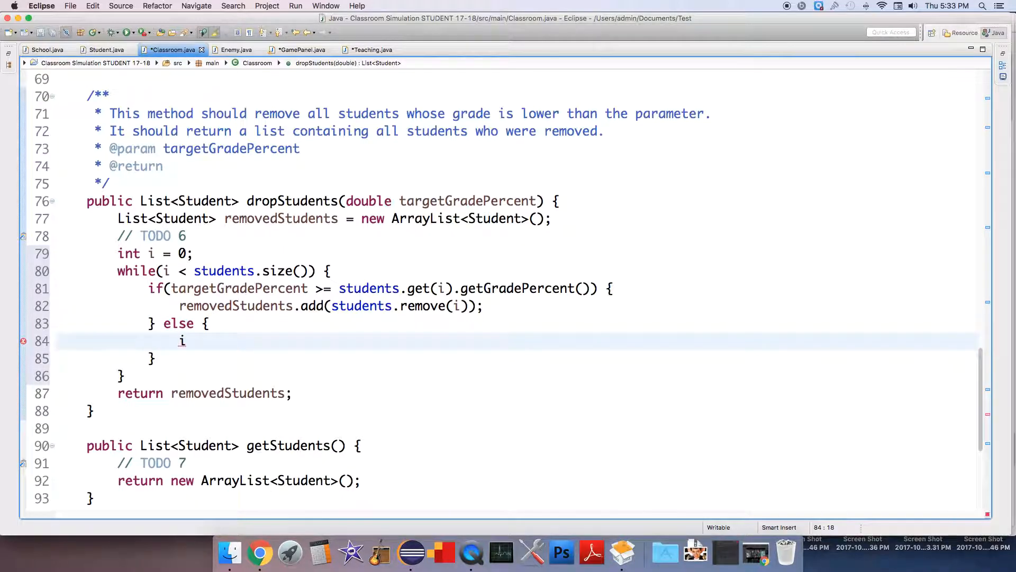
pyautogui.write('++;')
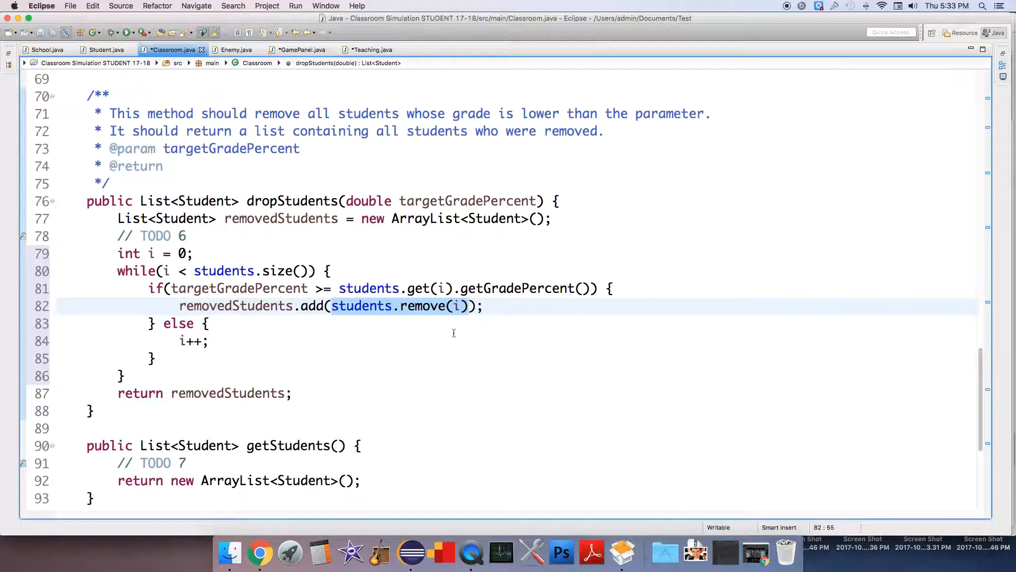
pyautogui.moveTo(417, 306)
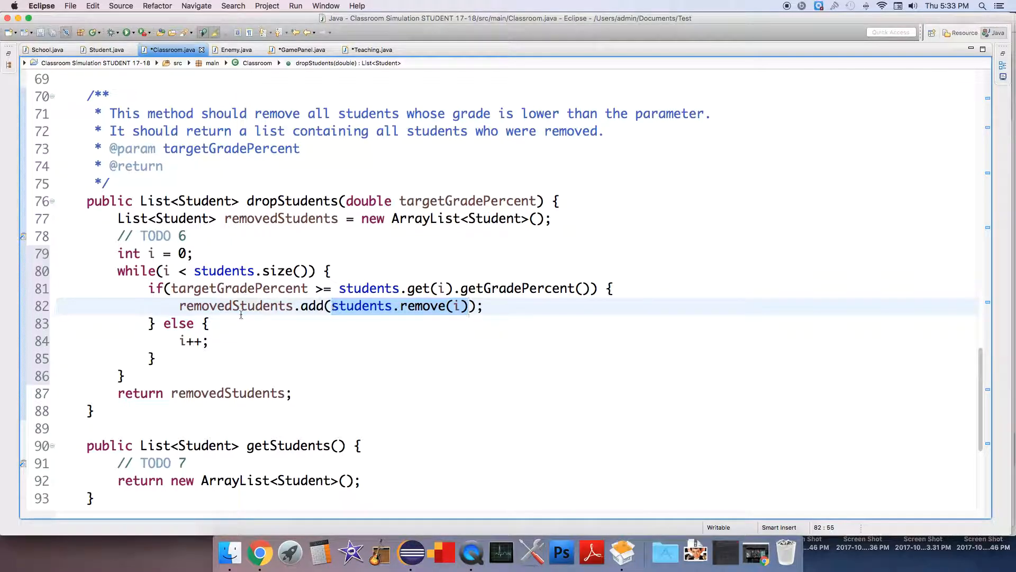
pyautogui.click(180, 306)
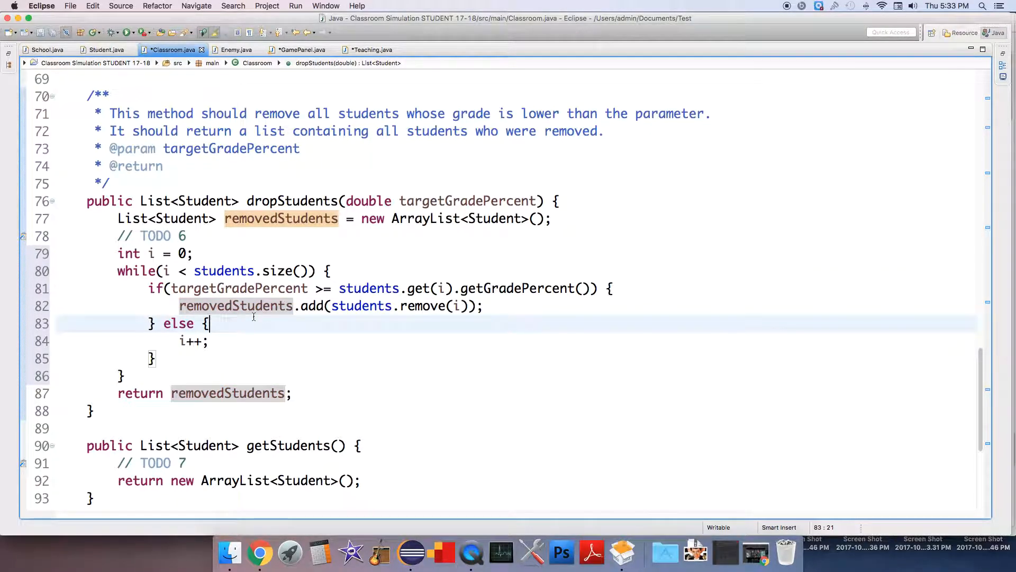
pyautogui.moveTo(248, 329)
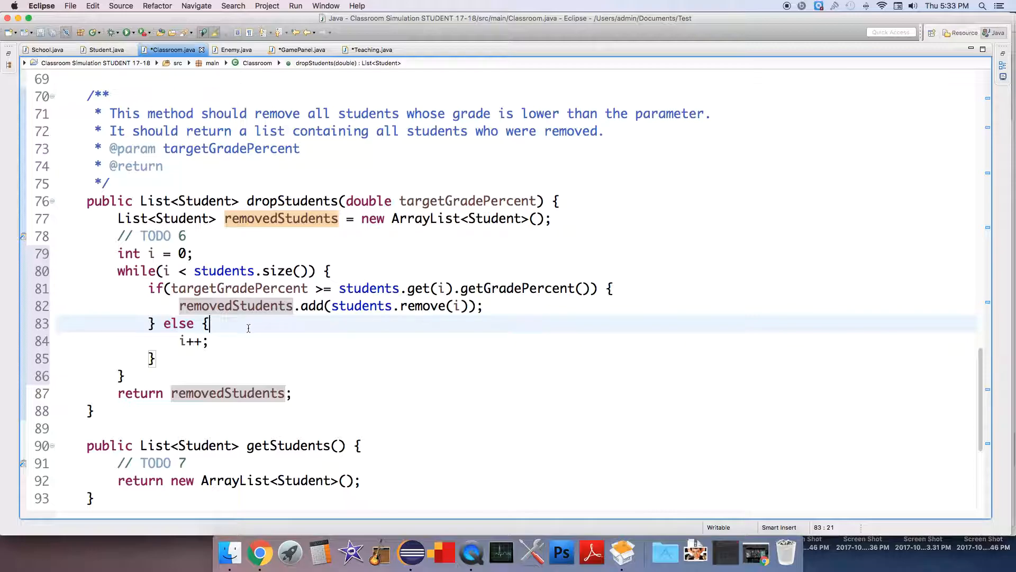
pyautogui.click(332, 271)
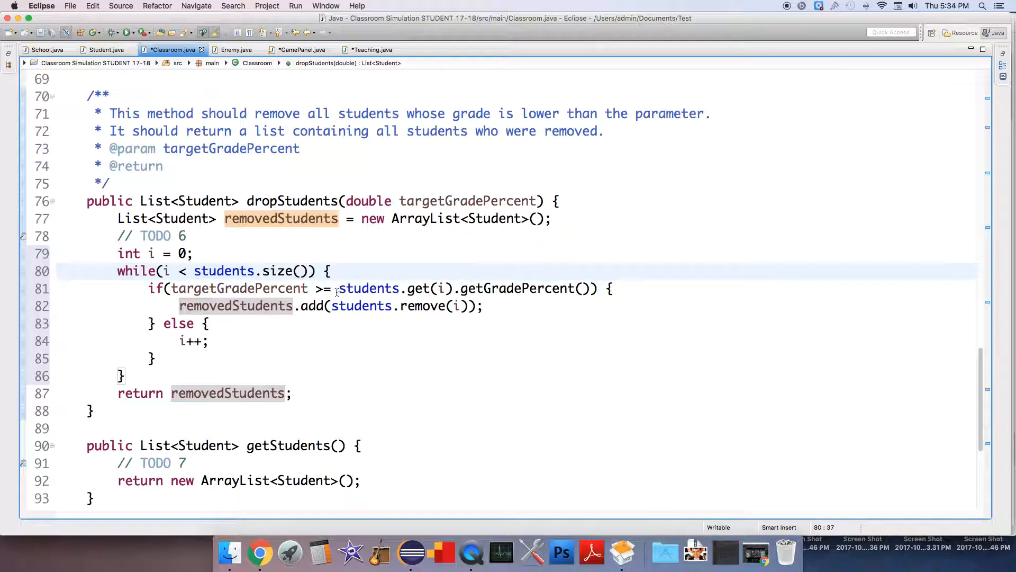
# Step: Cut the grade lookup from the condition; declare Student s = students.get(i) and double grade = s.getGradePercent()
pyautogui.moveTo(338, 289); pyautogui.dragTo(590, 288)
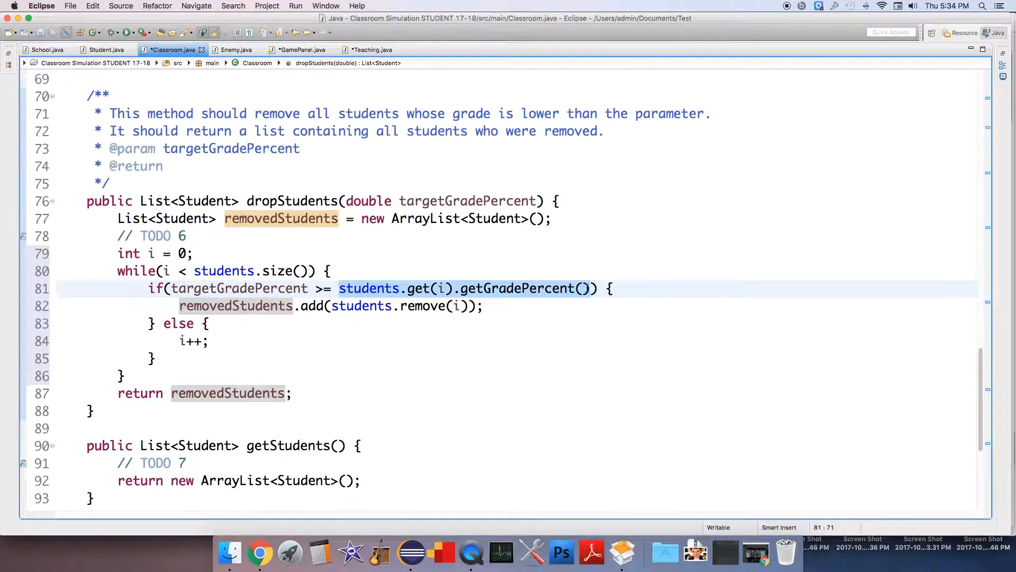
pyautogui.press('delete')
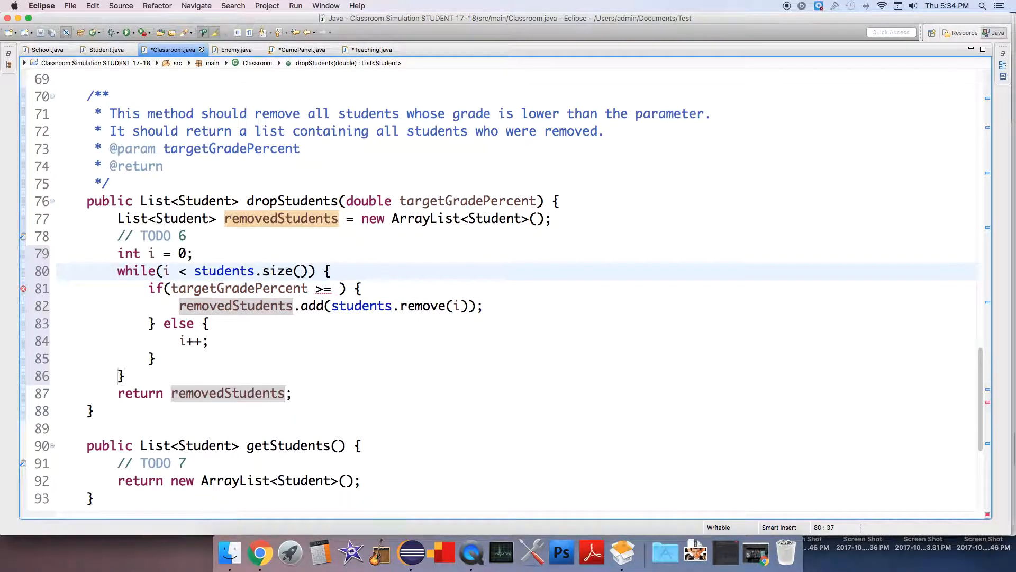
pyautogui.write('double')
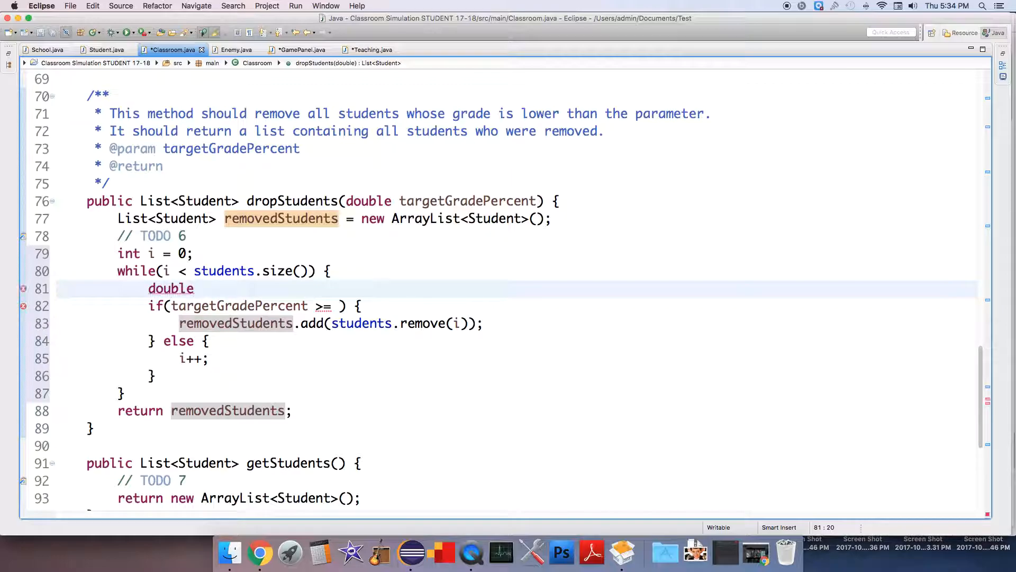
pyautogui.write('grade = studen')
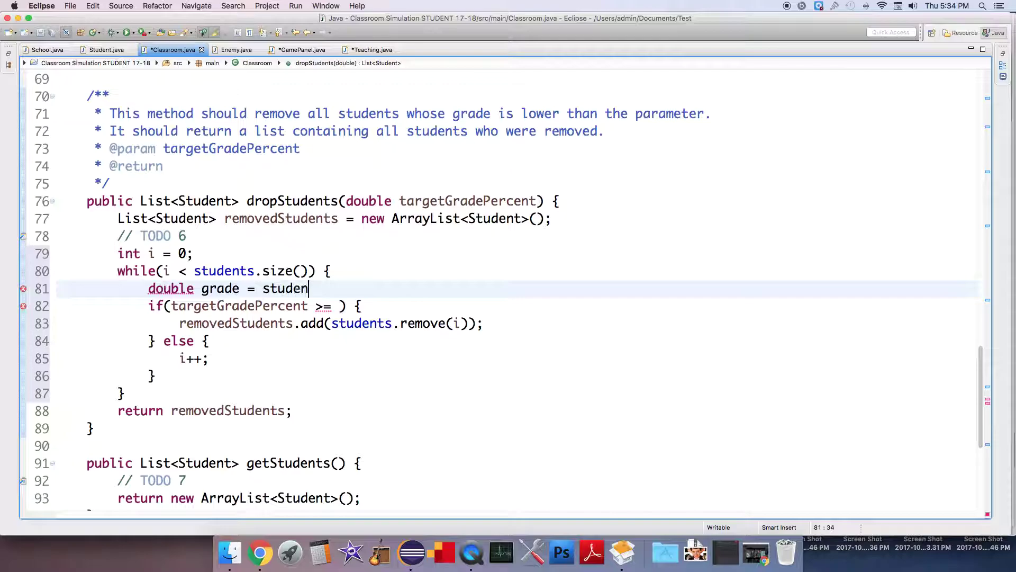
pyautogui.write('ts.get')
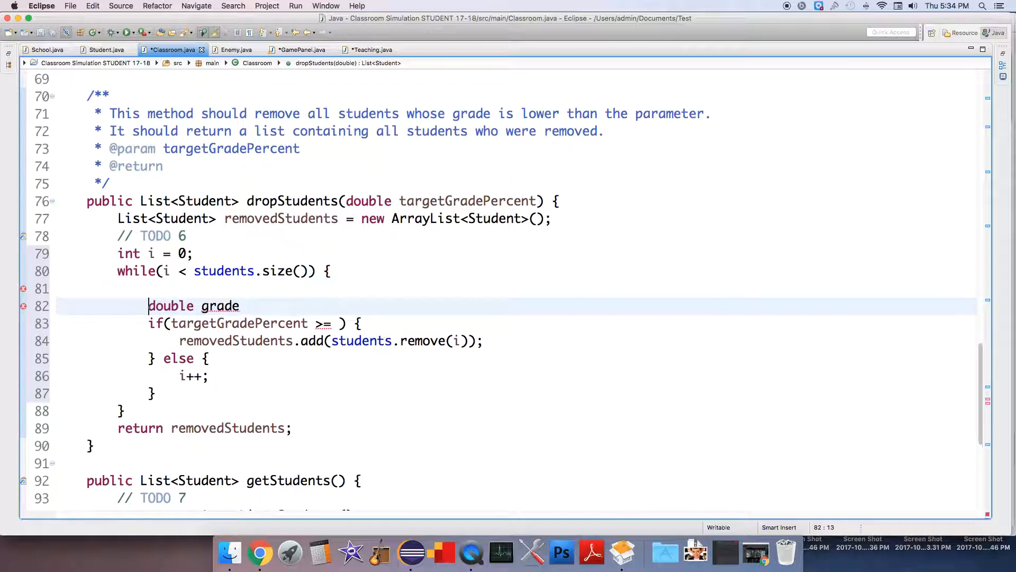
pyautogui.write('Student s =')
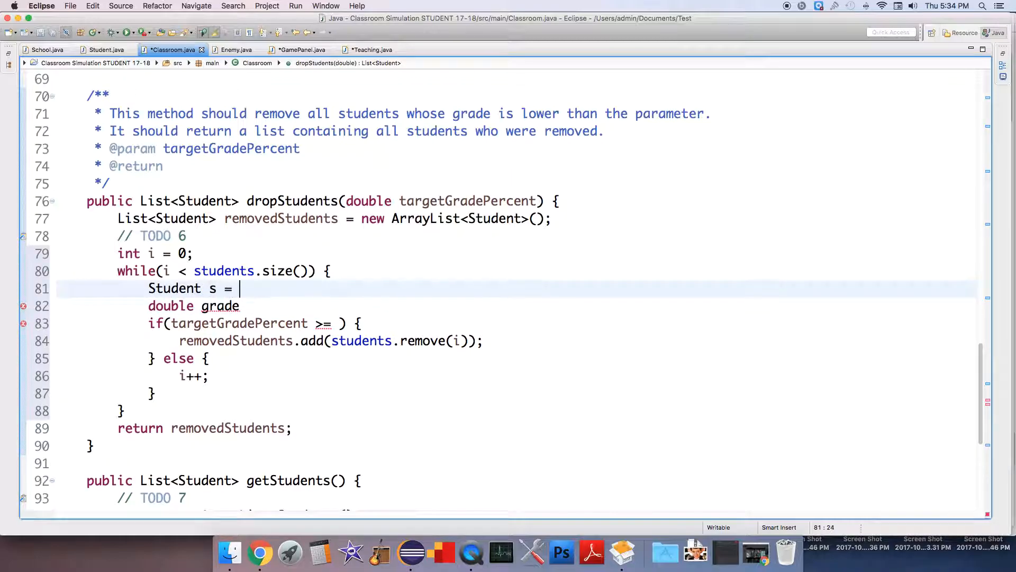
pyautogui.write('students.get(i);')
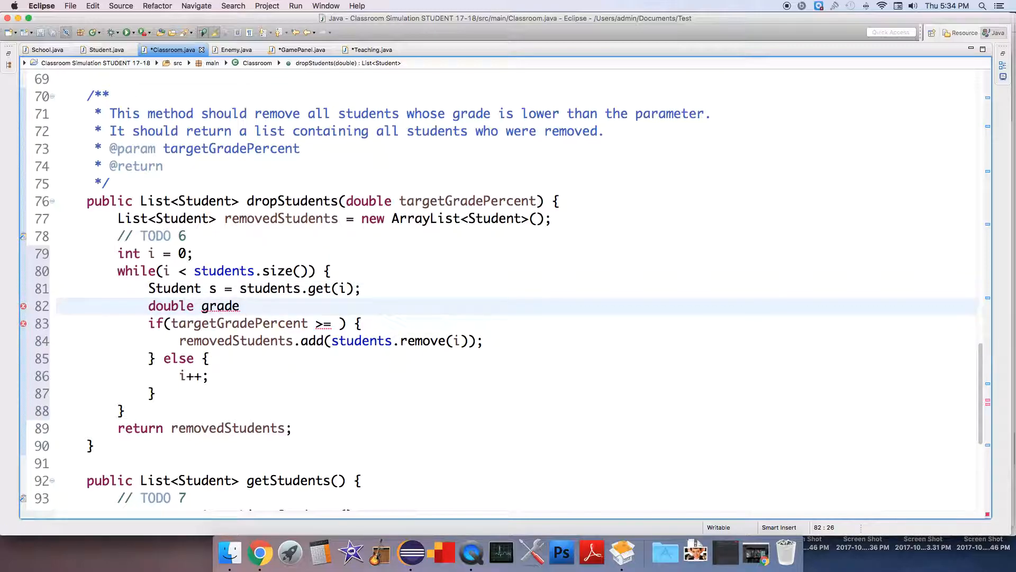
pyautogui.write('= s.getGradePercent();')
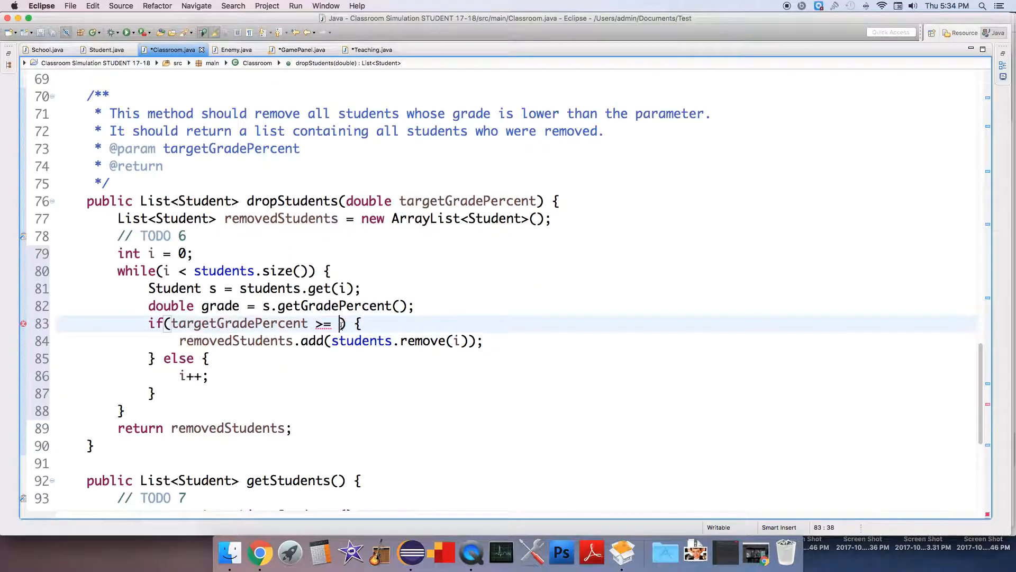
# Step: Change the condition to targetGradePercent > grade and delete the old add-and-remove line
pyautogui.press('Backspace')
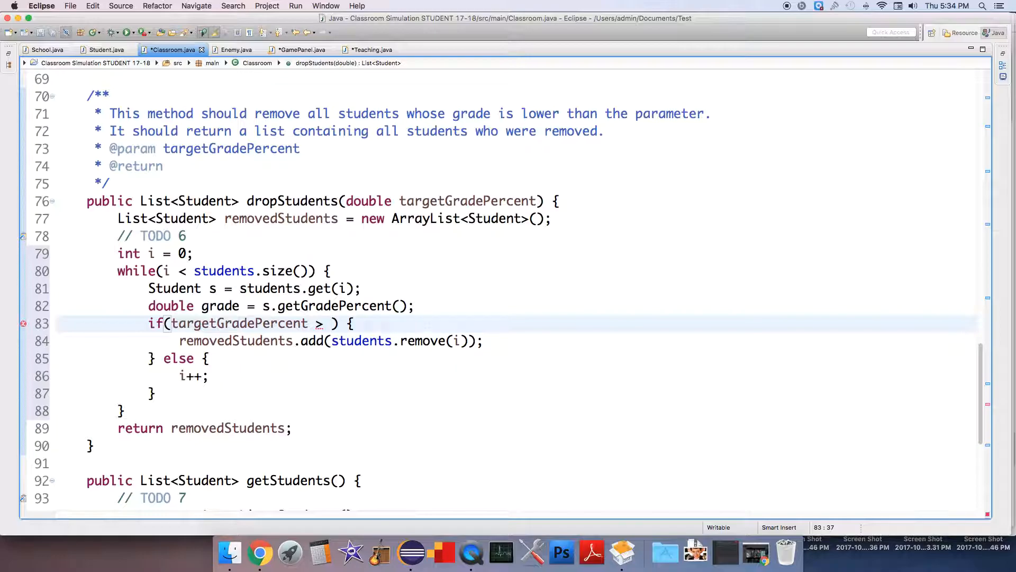
pyautogui.write('grade')
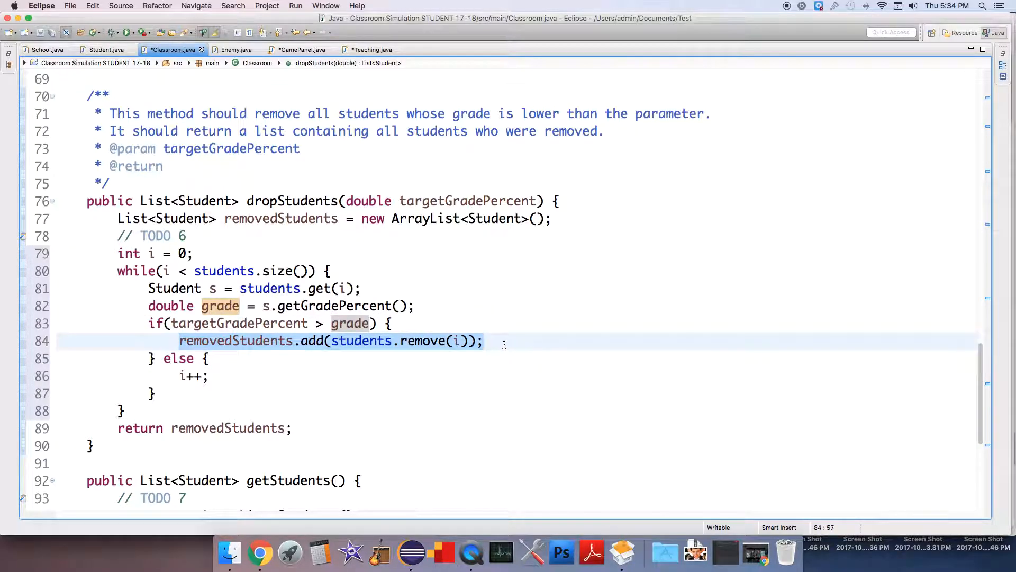
pyautogui.press('Delete')
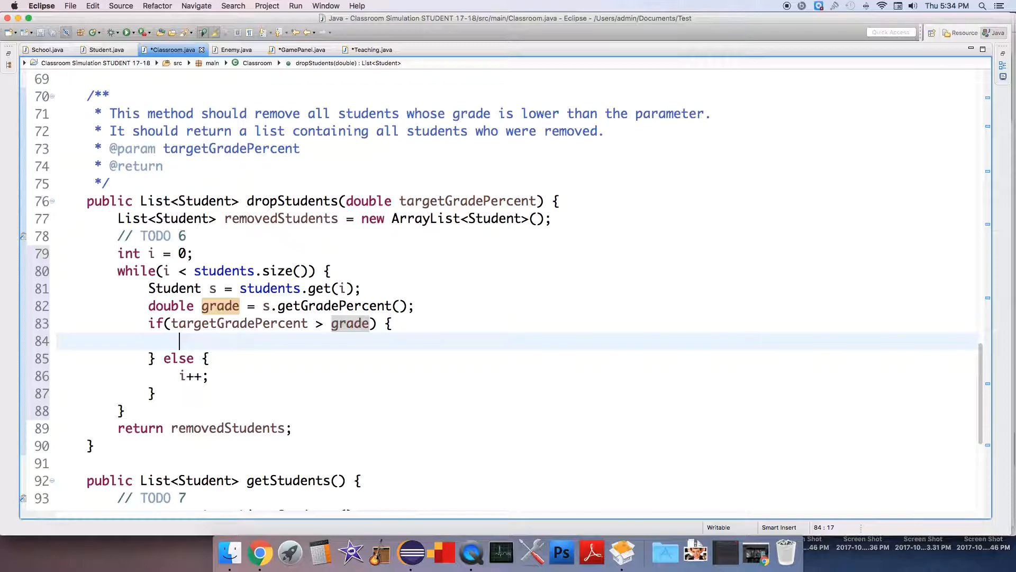
# Step: Write removedStudents.add(s); and students.remove(i); inside the if block
pyautogui.write('removedStudents.')
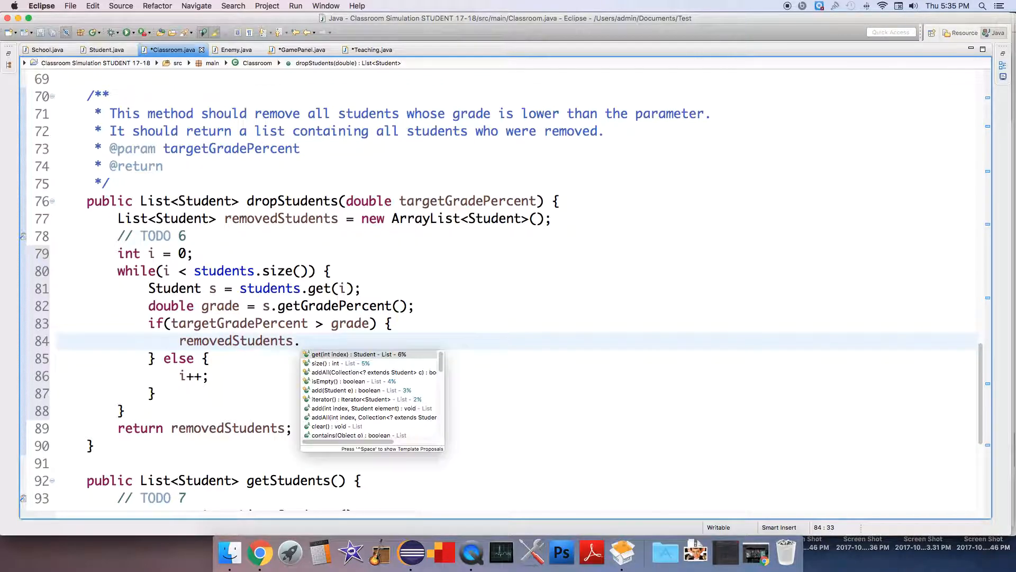
pyautogui.write('add(s)')
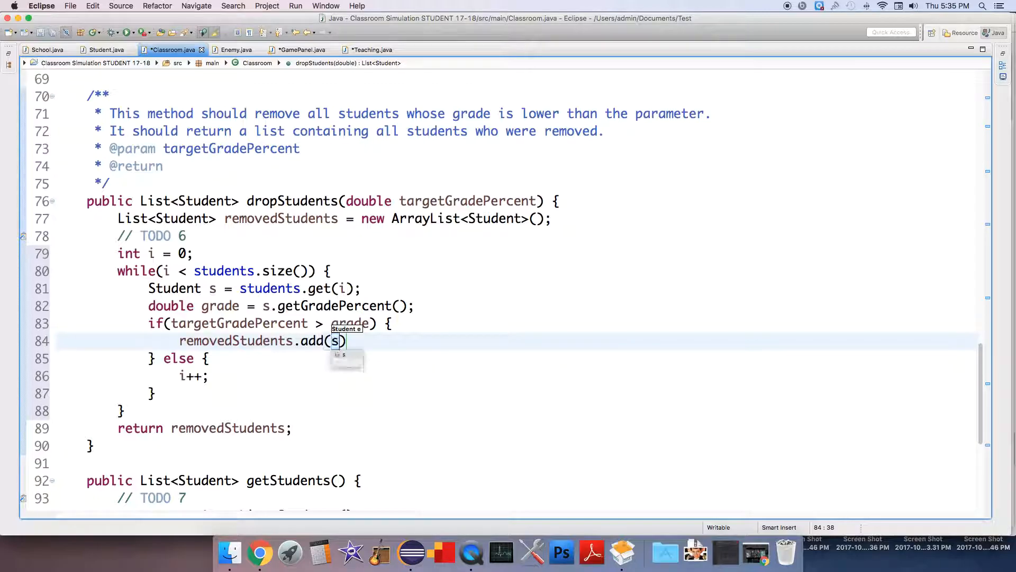
pyautogui.press('Enter')
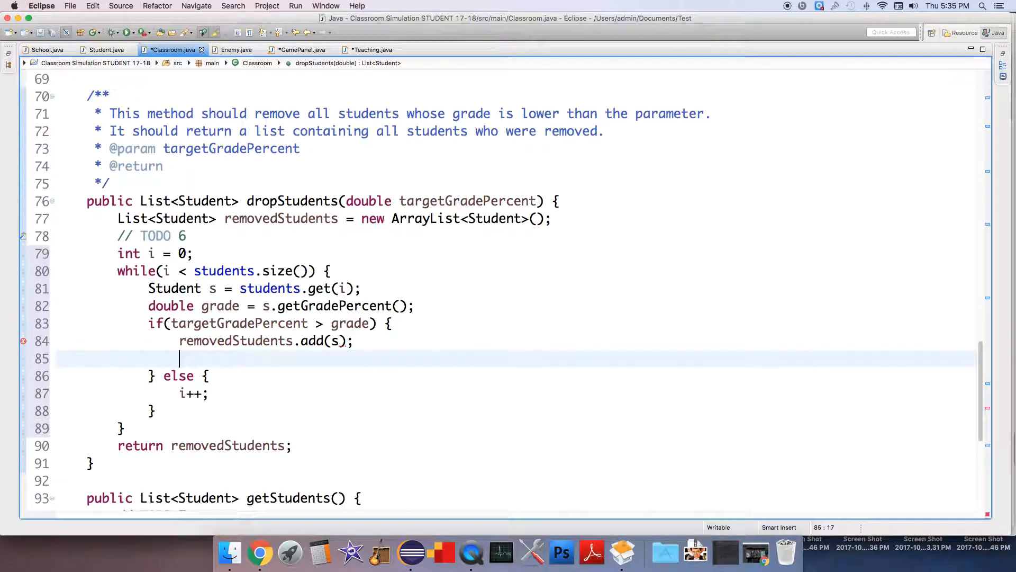
pyautogui.write('students.remove(i')
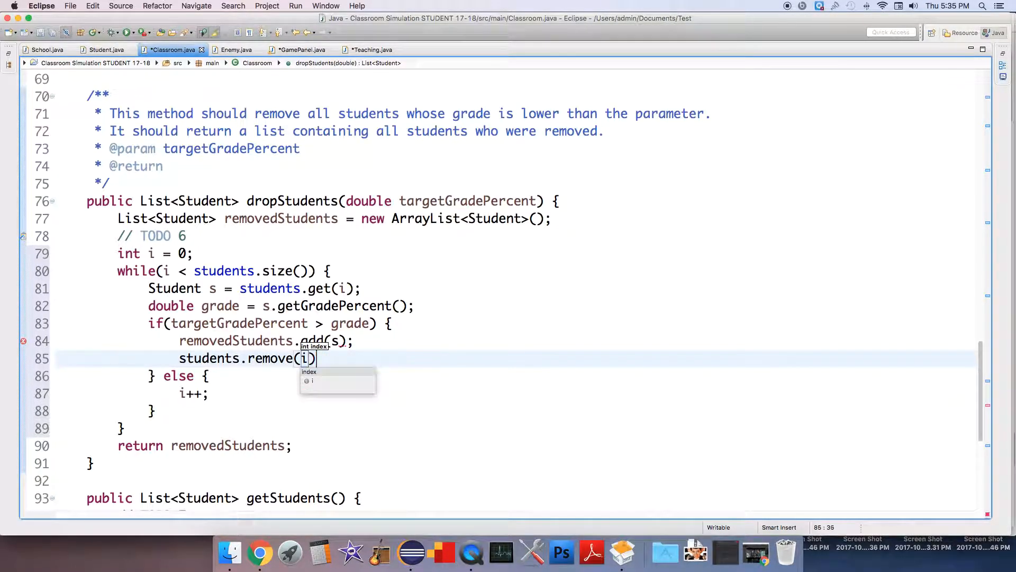
pyautogui.write(');')
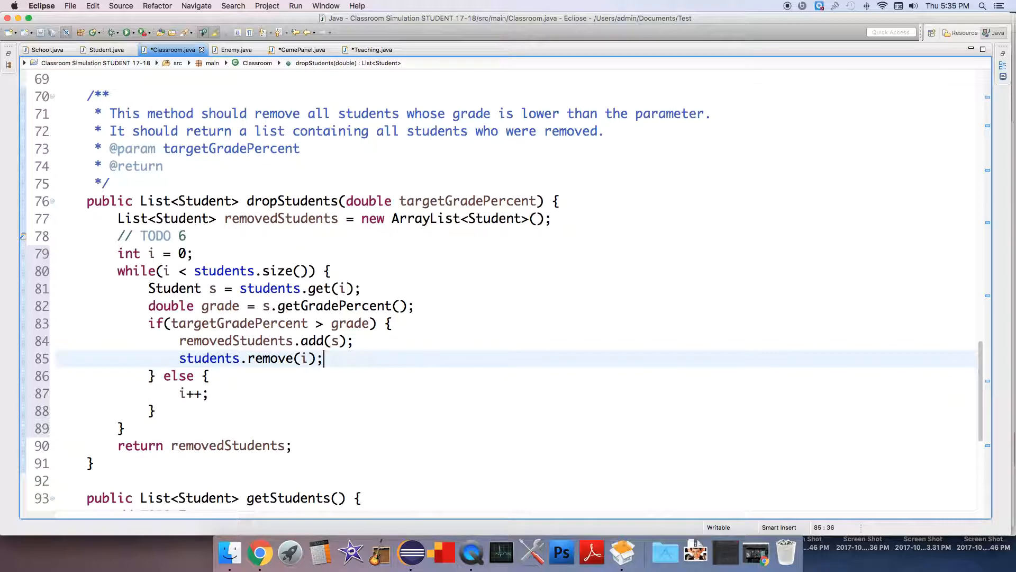
pyautogui.moveTo(529, 377)
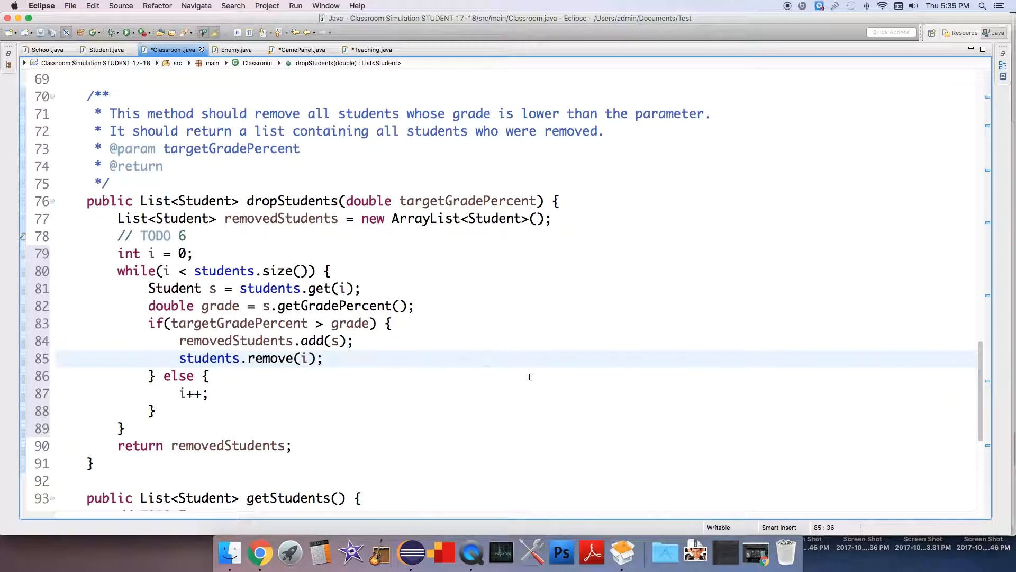